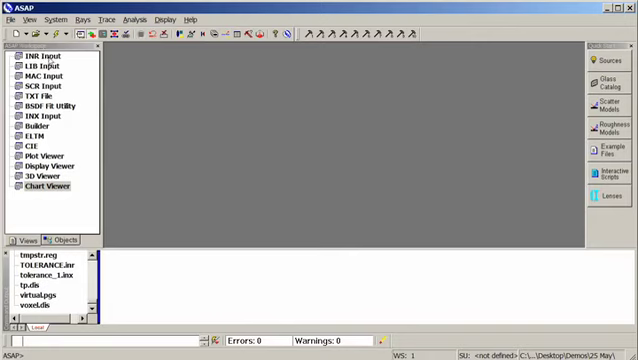
Load ARRAY_RANDOM.inr into the editor and scroll to its SURFACE ellipsoid and array commands.
{"action": "left_click", "coordinate": [42, 52]}
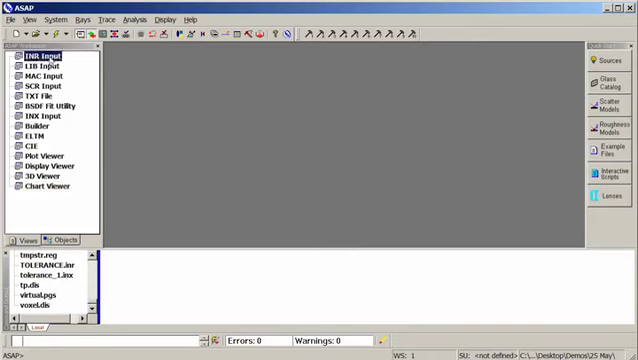
{"action": "double_click", "coordinate": [40, 52]}
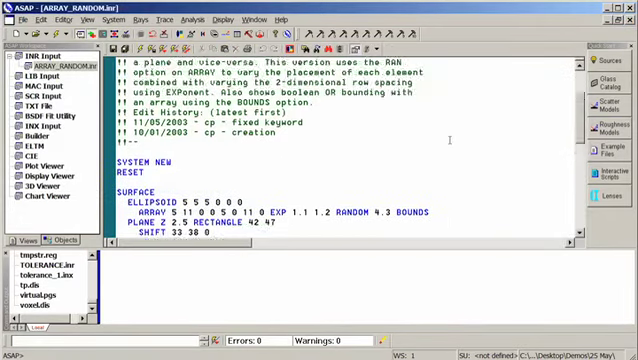
{"action": "scroll", "scroll_direction": "down", "scroll_amount": 3}
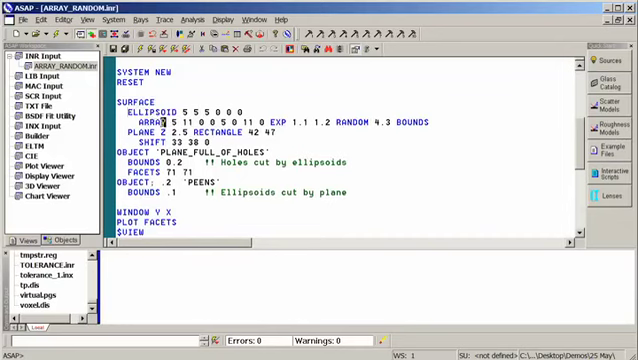
{"action": "double_click", "coordinate": [152, 116]}
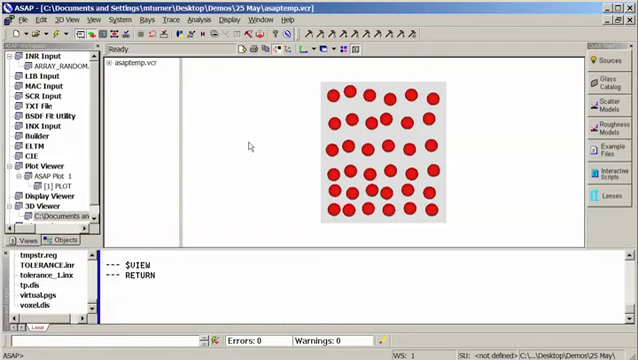
{"action": "mouse_move", "coordinate": [344, 210]}
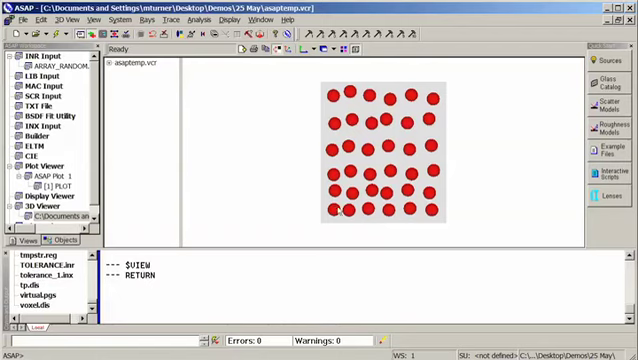